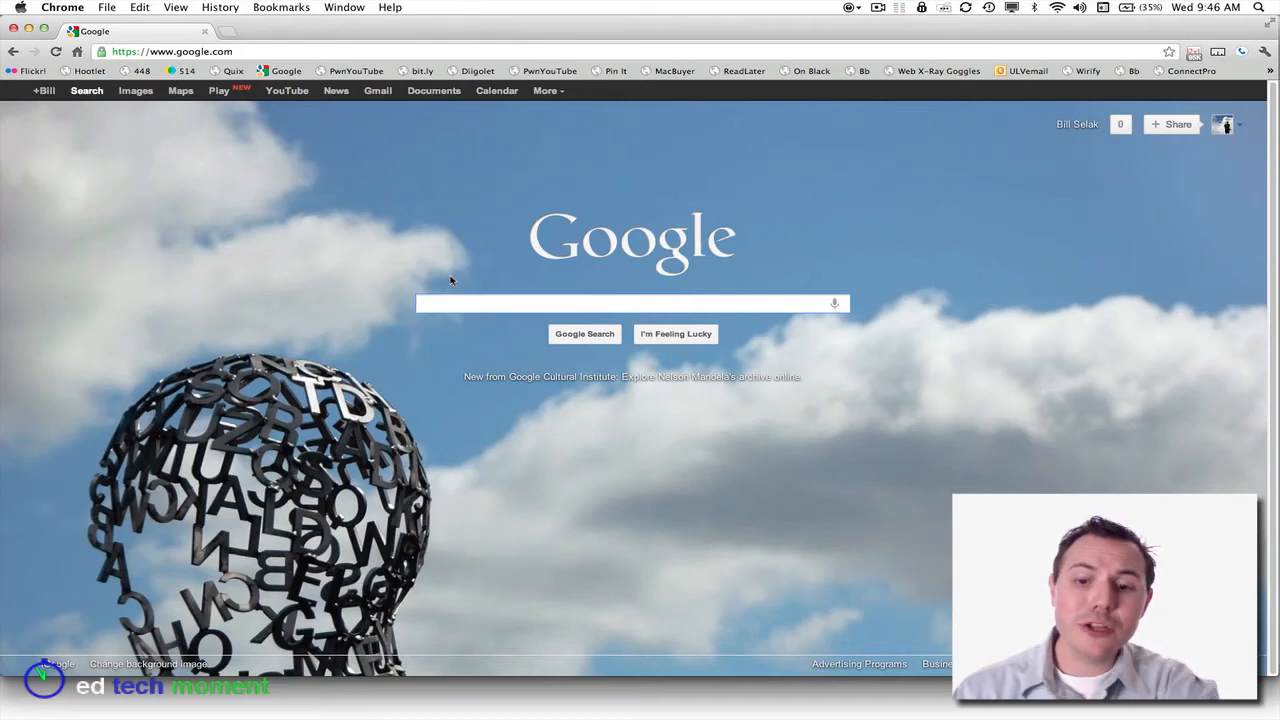
# Enter edtechmoment.com in Chrome's address bar to load the Ed Tech Moment site
pyautogui.press('cmd+l')
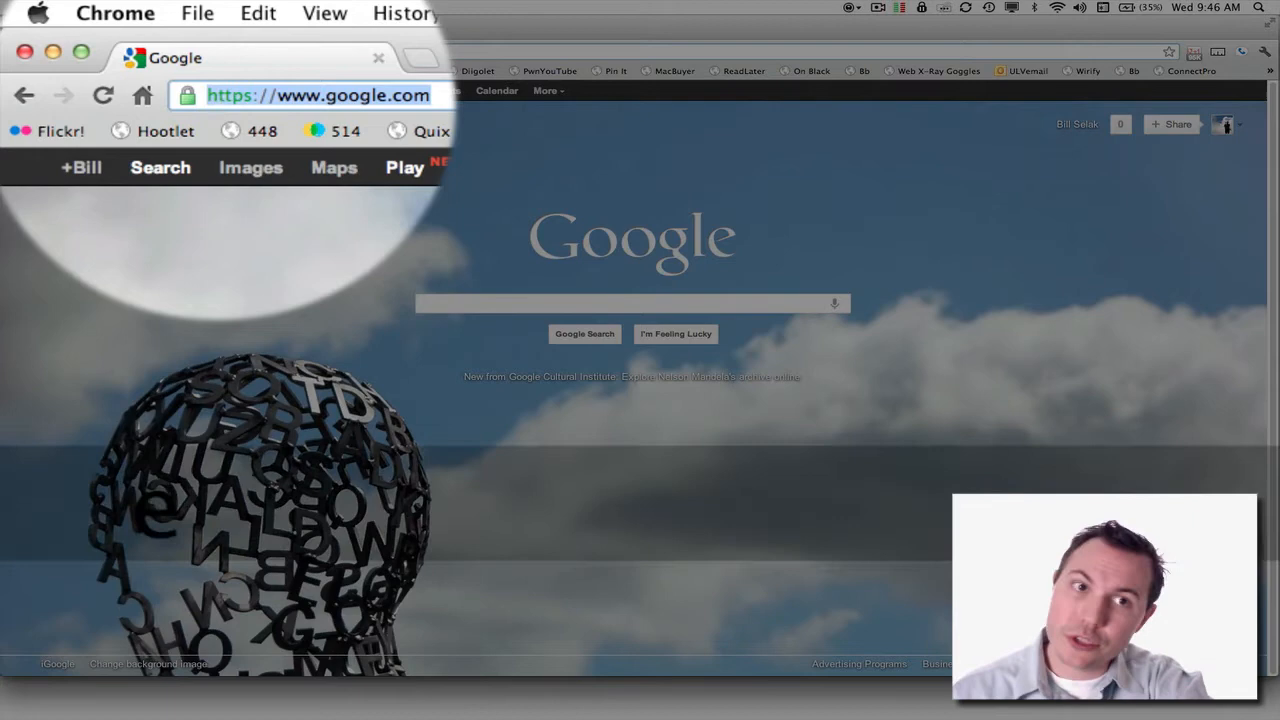
pyautogui.write('edtechmoment.com')
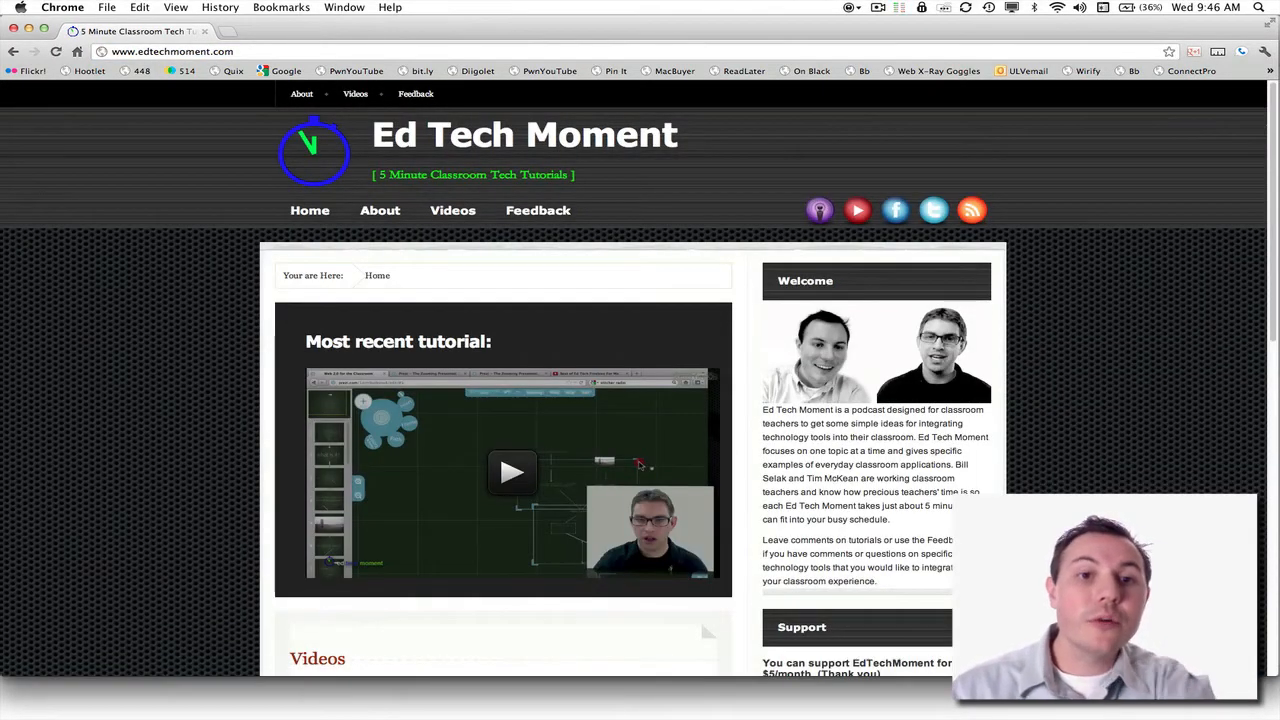
# Load the 'Episode 17: Introduction to Prezi' post from the address-bar suggestions
pyautogui.scroll(-3)
pyautogui.write('/')
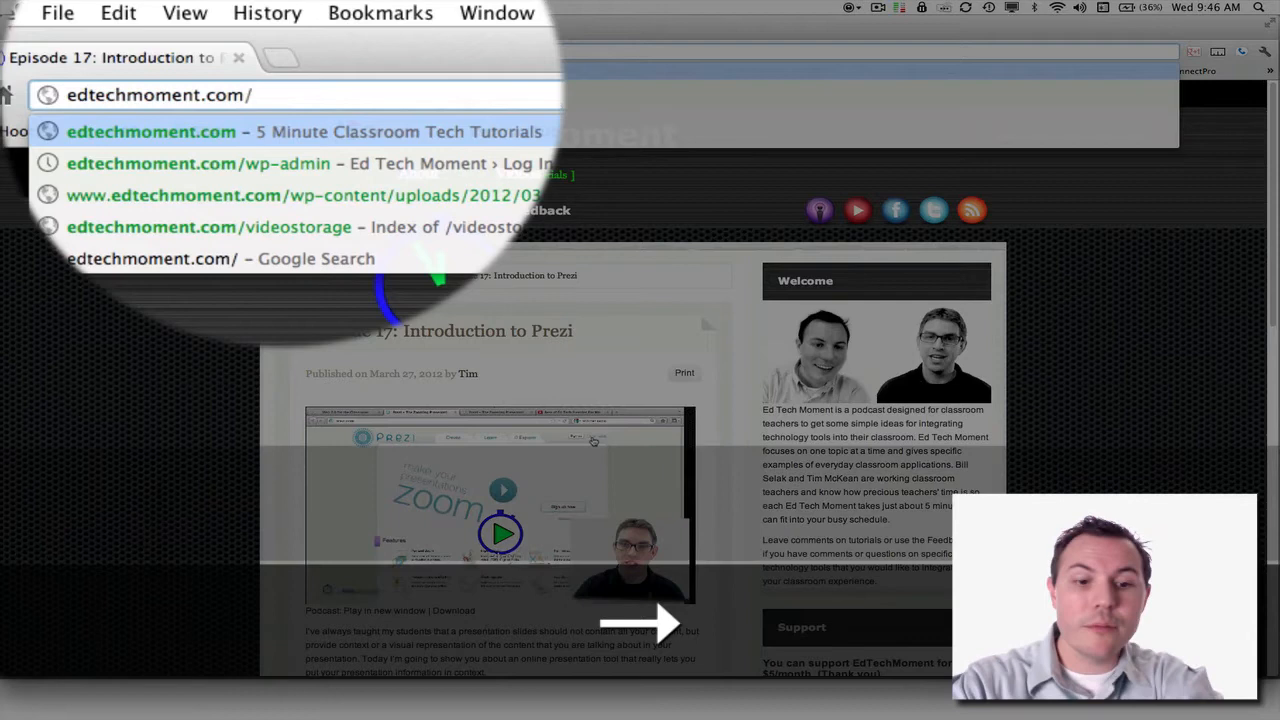
pyautogui.write('2012/etm17')
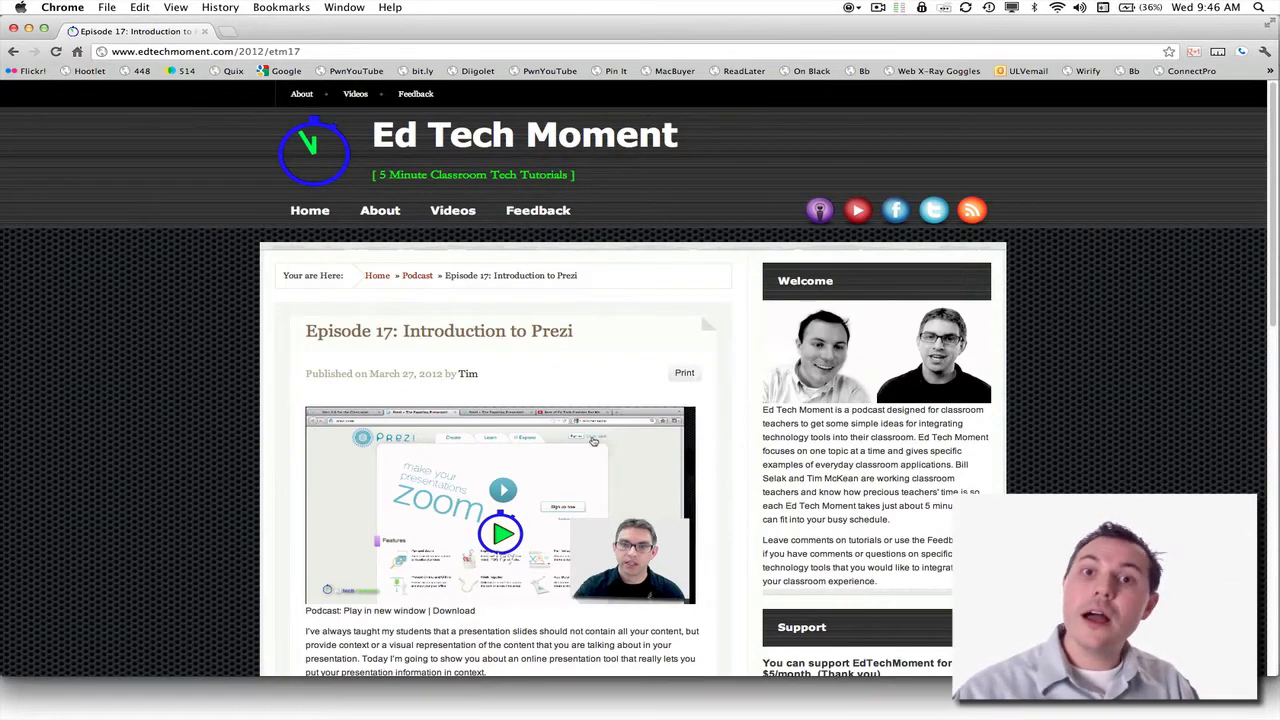
pyautogui.moveTo(291, 445)
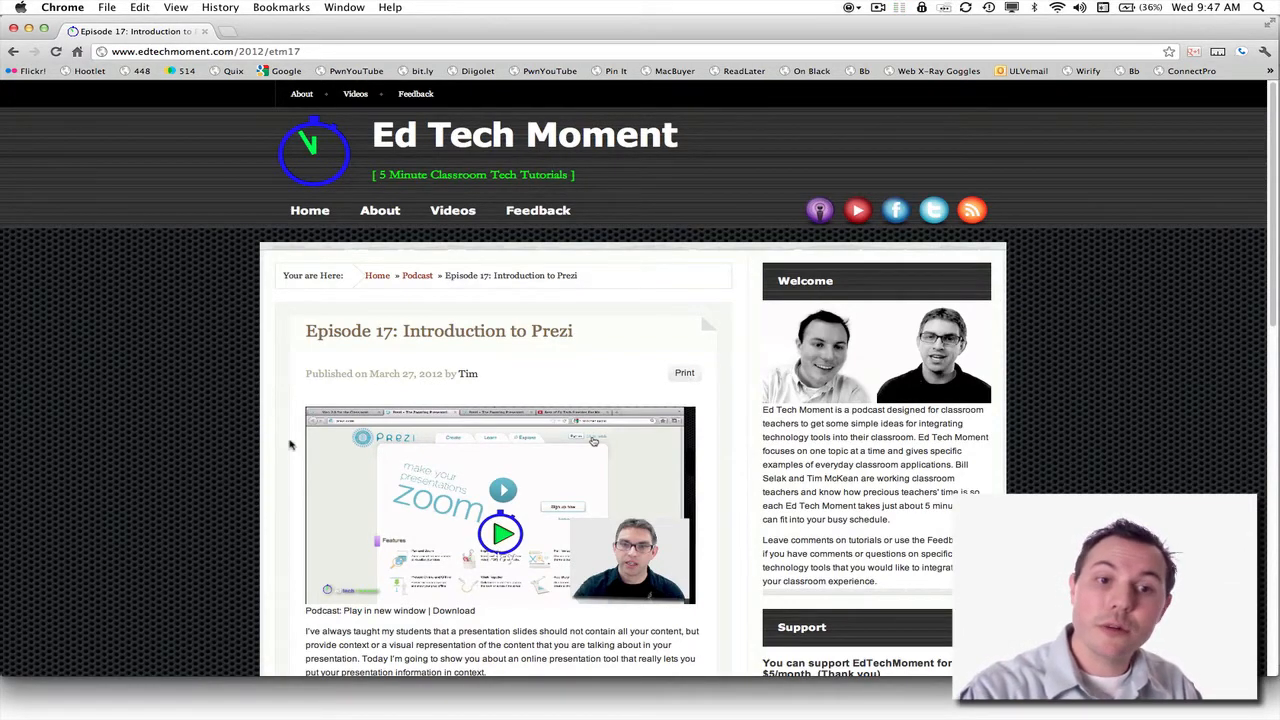
pyautogui.scroll(-3)
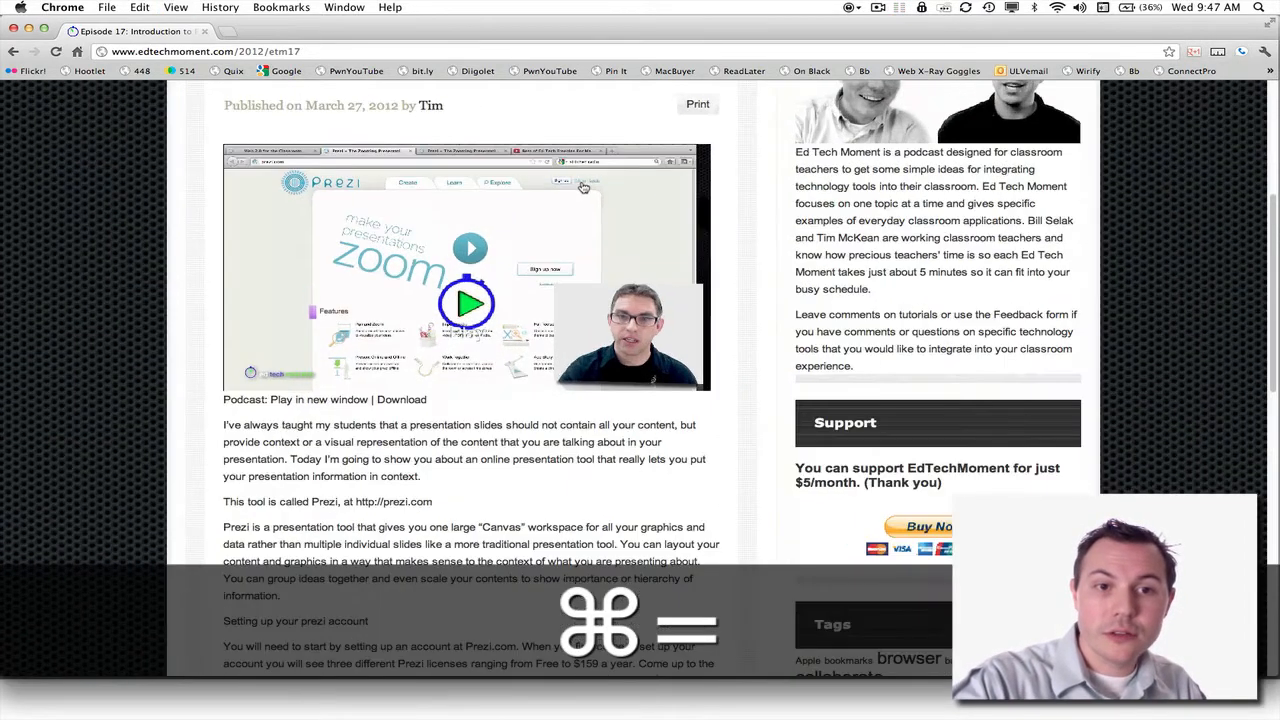
pyautogui.scroll(-3)
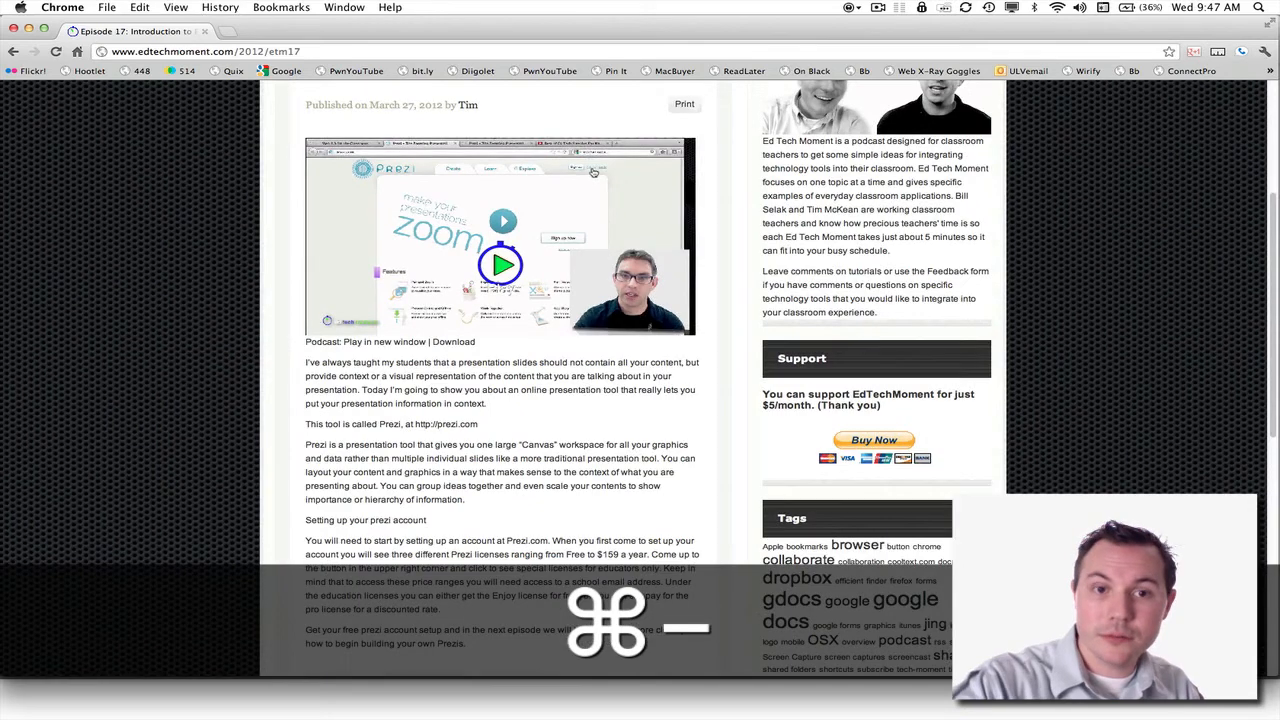
pyautogui.scroll(3)
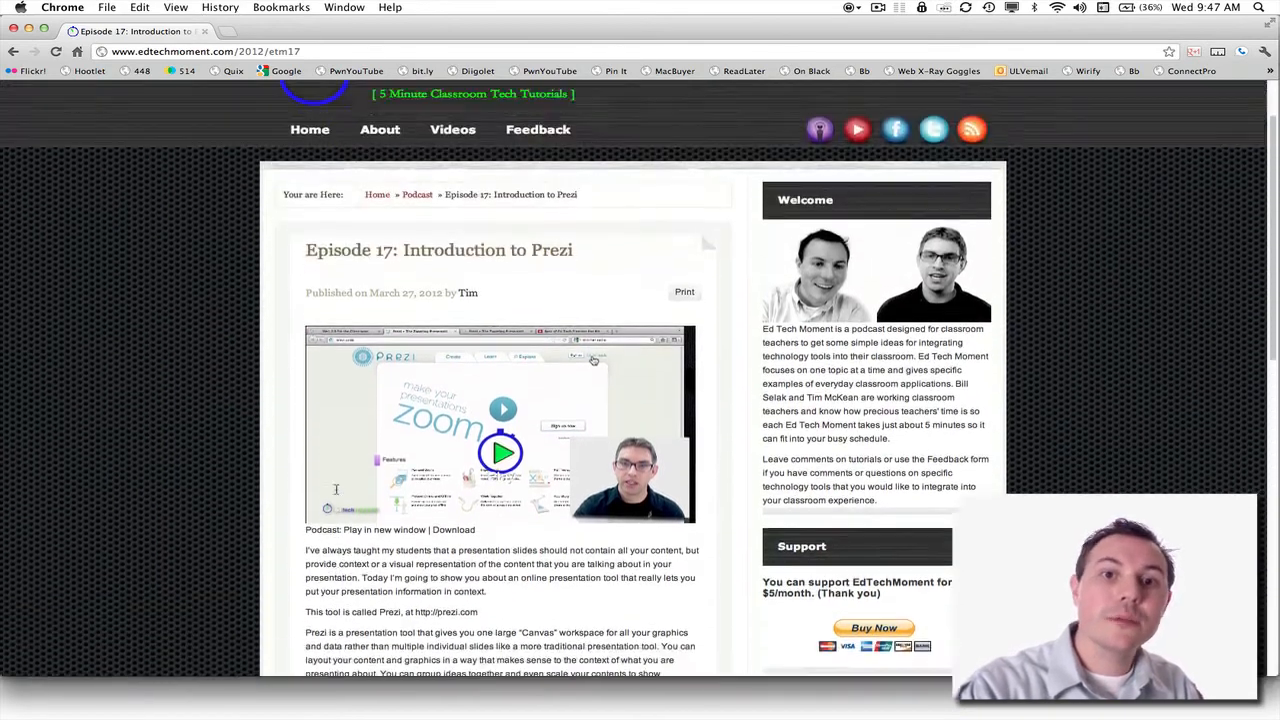
pyautogui.scroll(3)
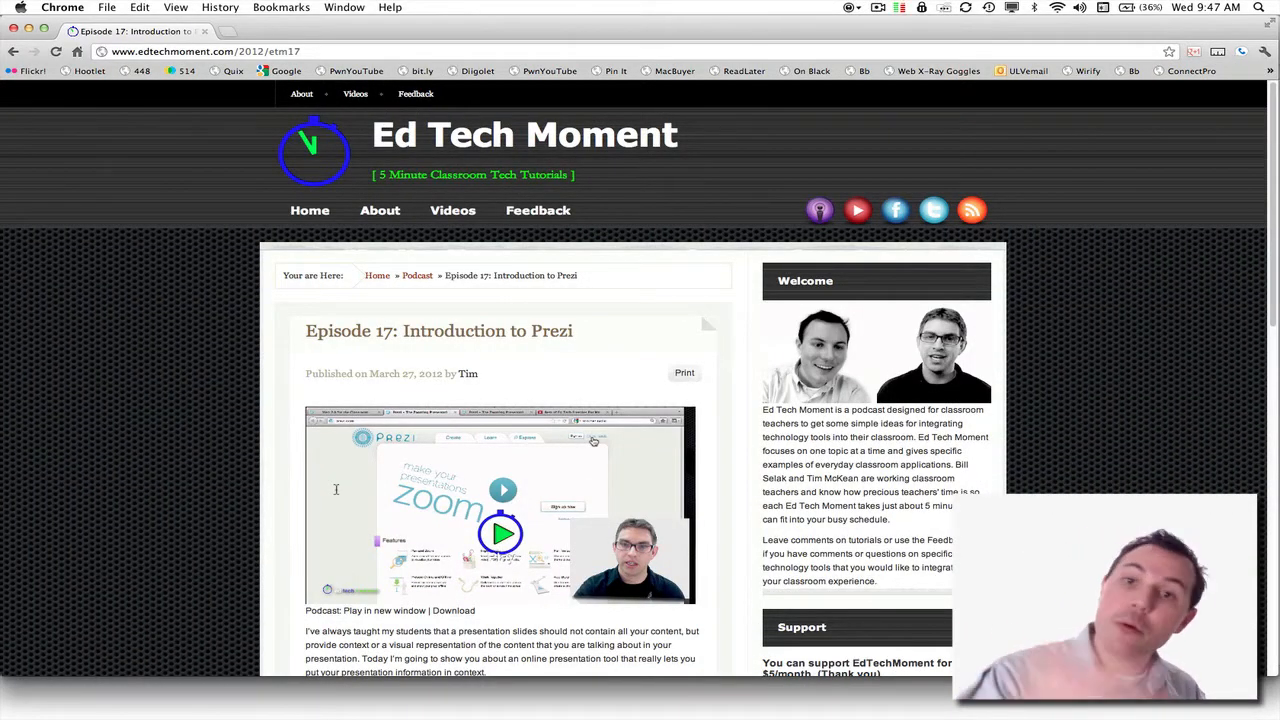
# Browse the gdocs tag archive and Episode 10, then return to the Ed Tech Moment homepage
pyautogui.scroll(-3)
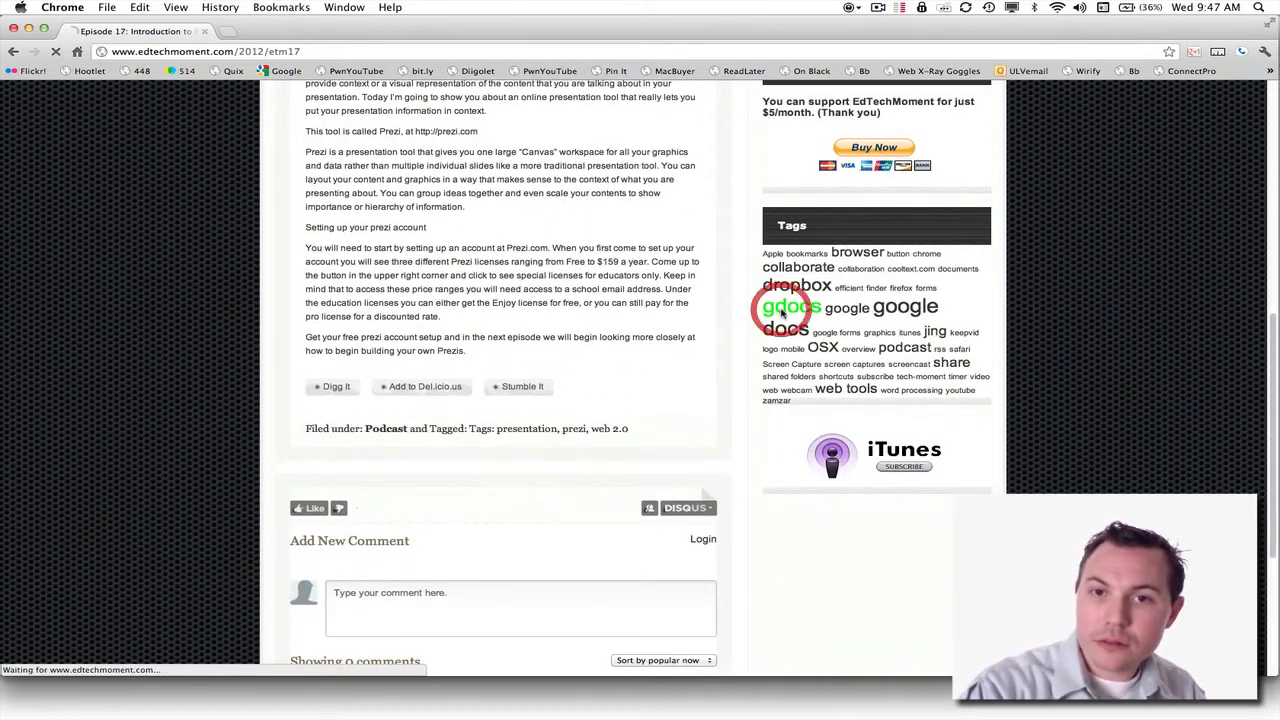
pyautogui.click(789, 308)
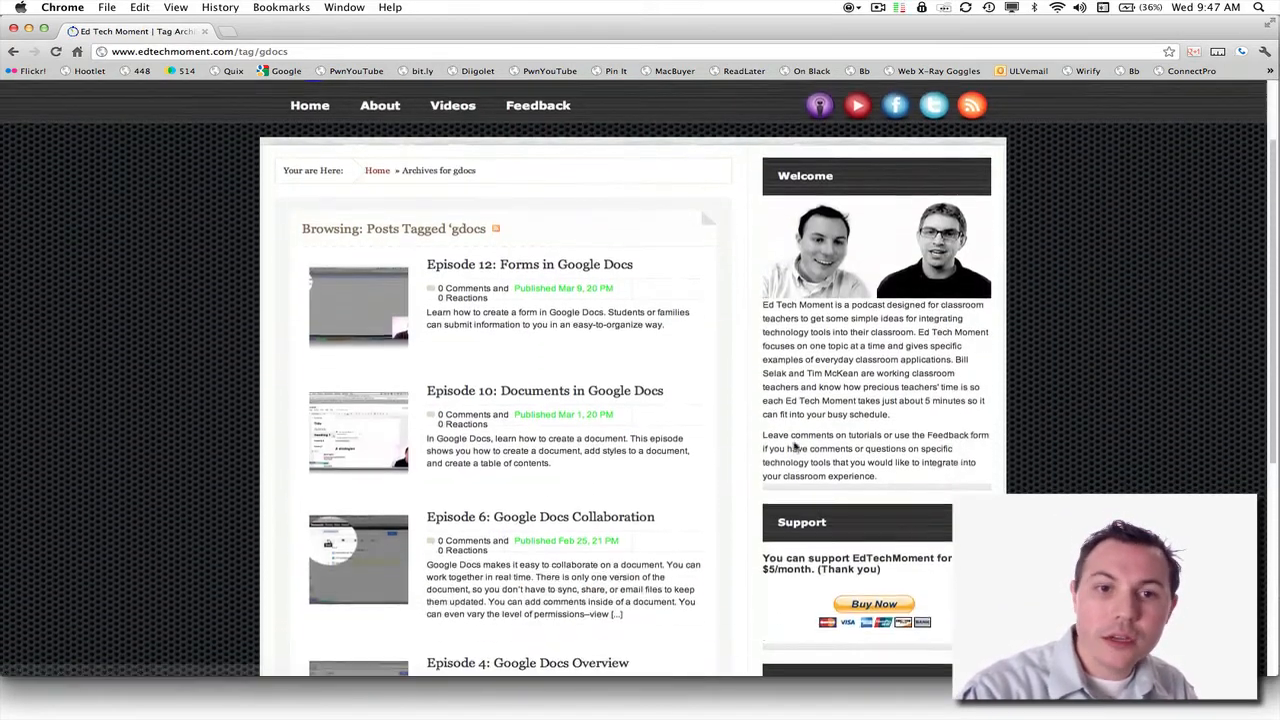
pyautogui.scroll(-3)
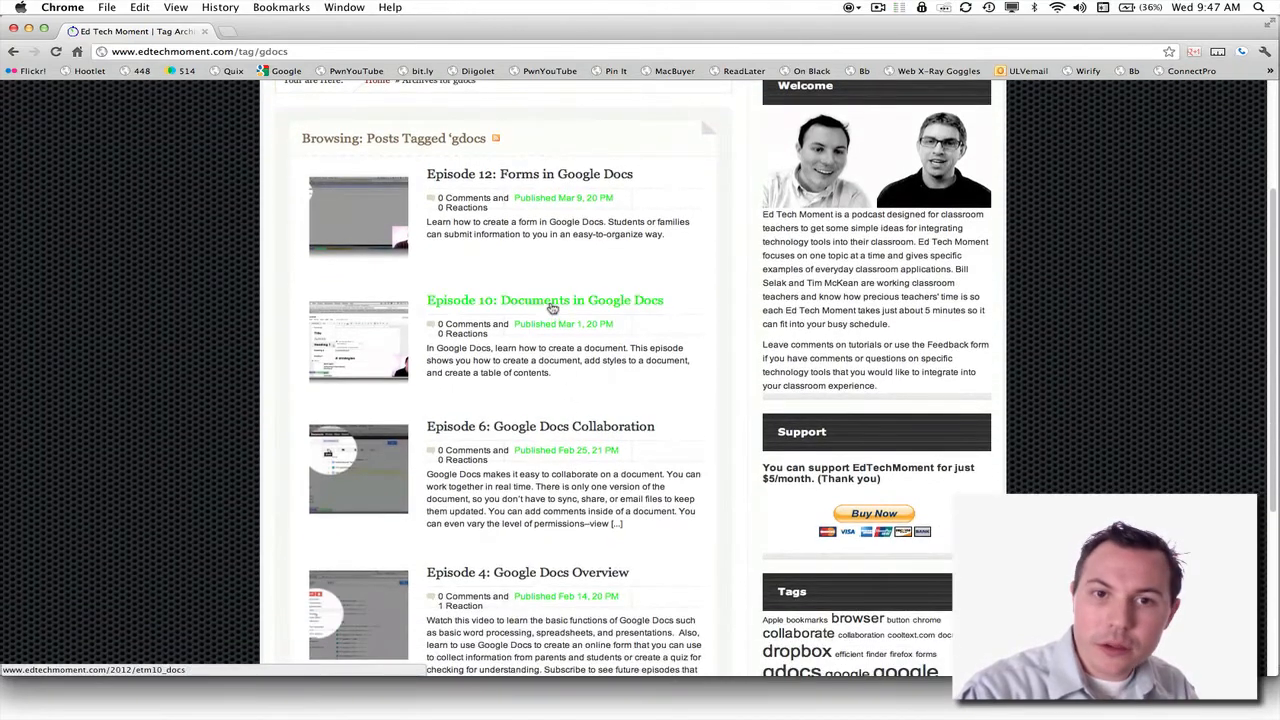
pyautogui.click(544, 300)
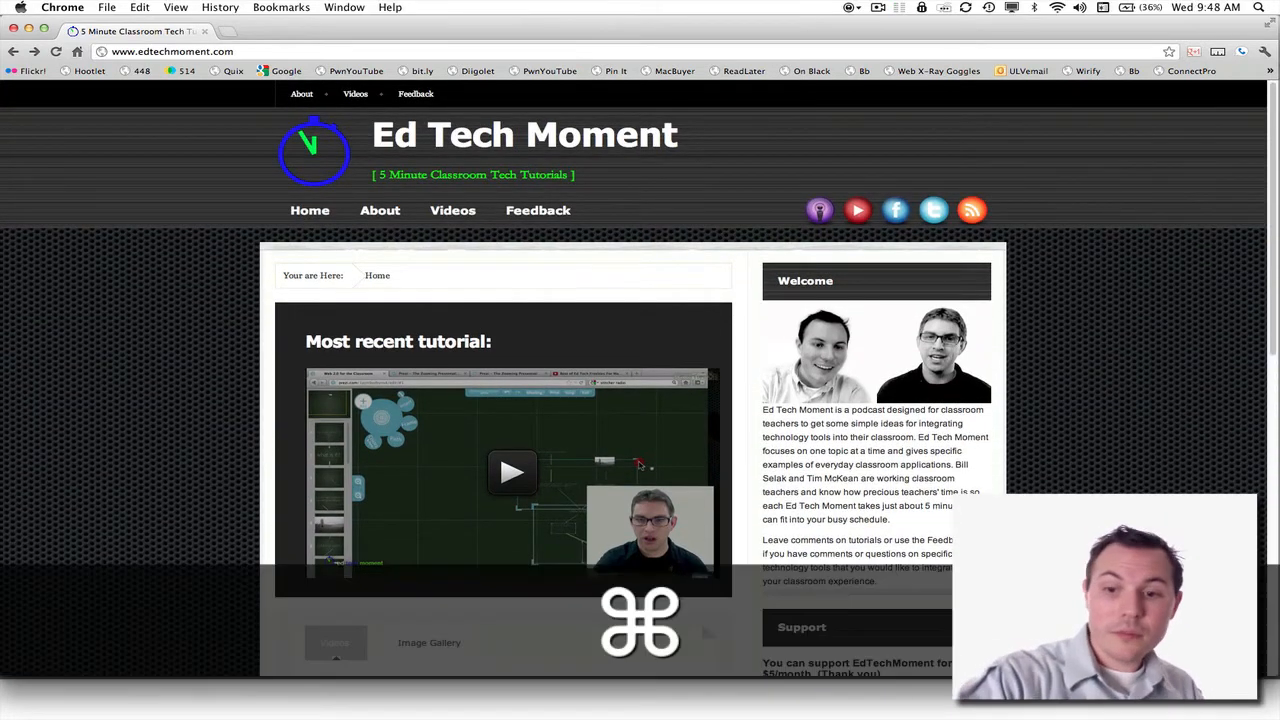
pyautogui.click(512, 472)
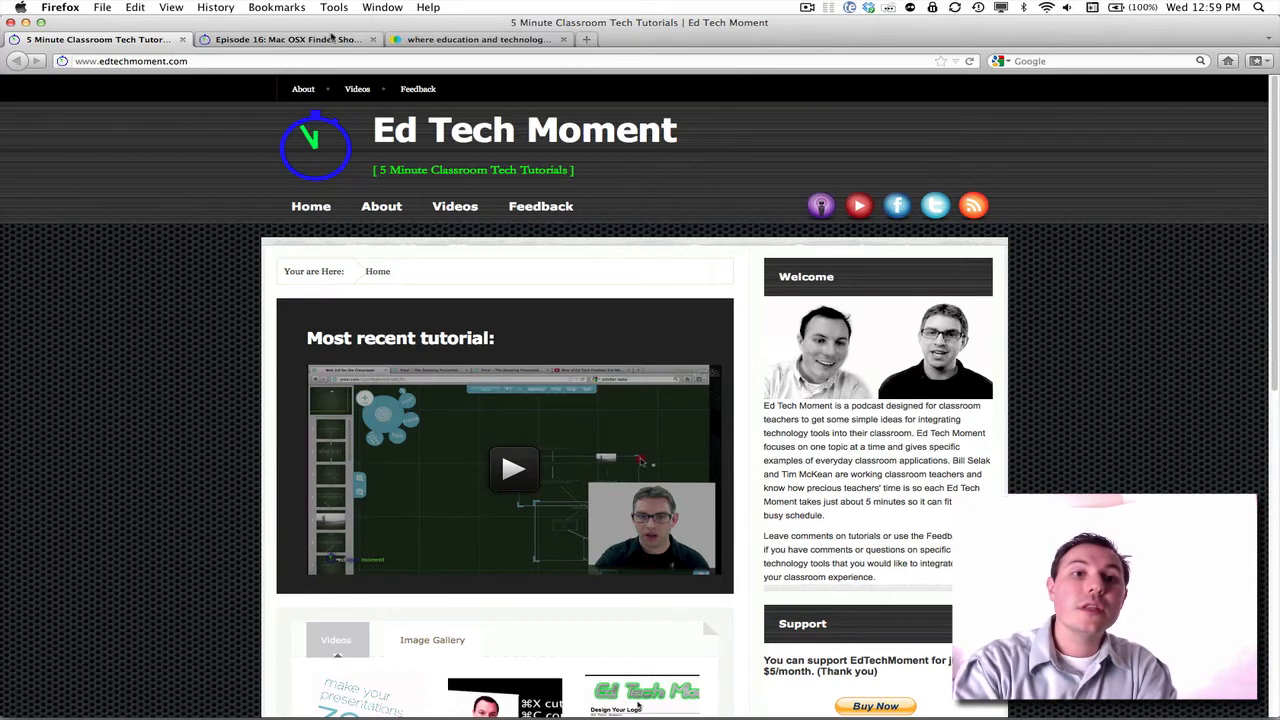
pyautogui.moveTo(478, 39)
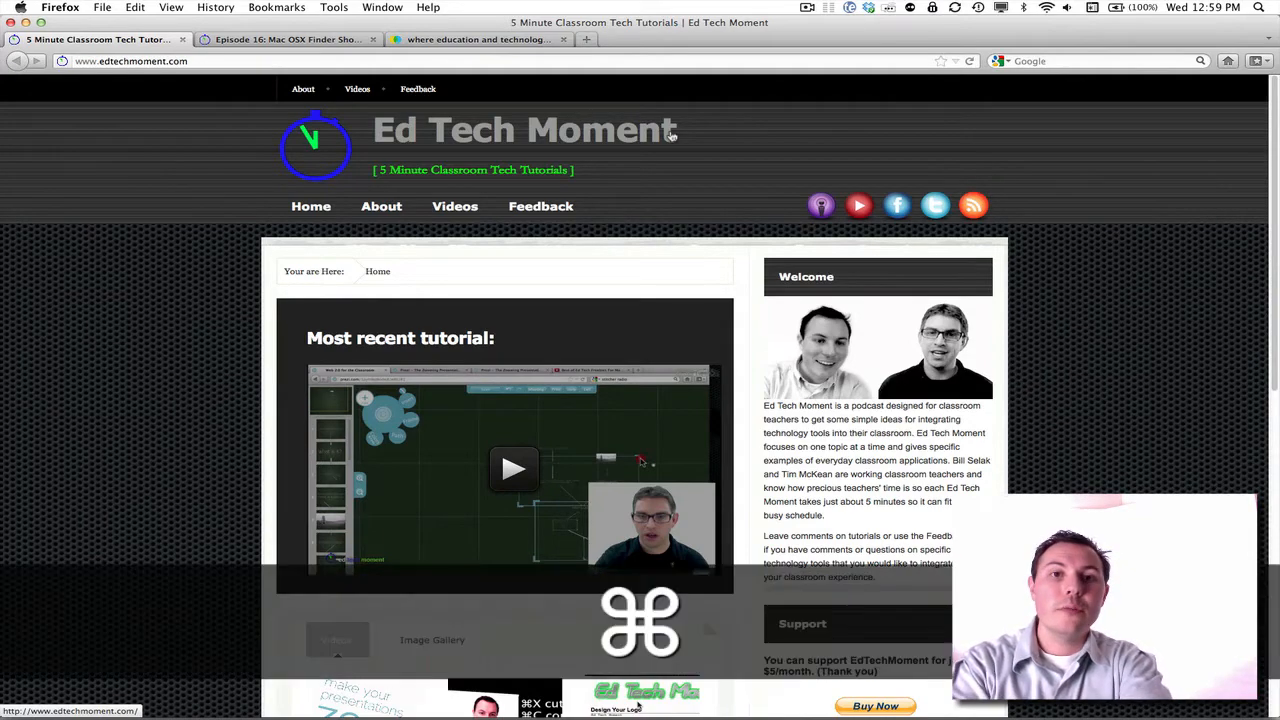
# Open a blank tab in Firefox and jump between tabs with Cmd+number shortcuts
pyautogui.press('cmd+t')
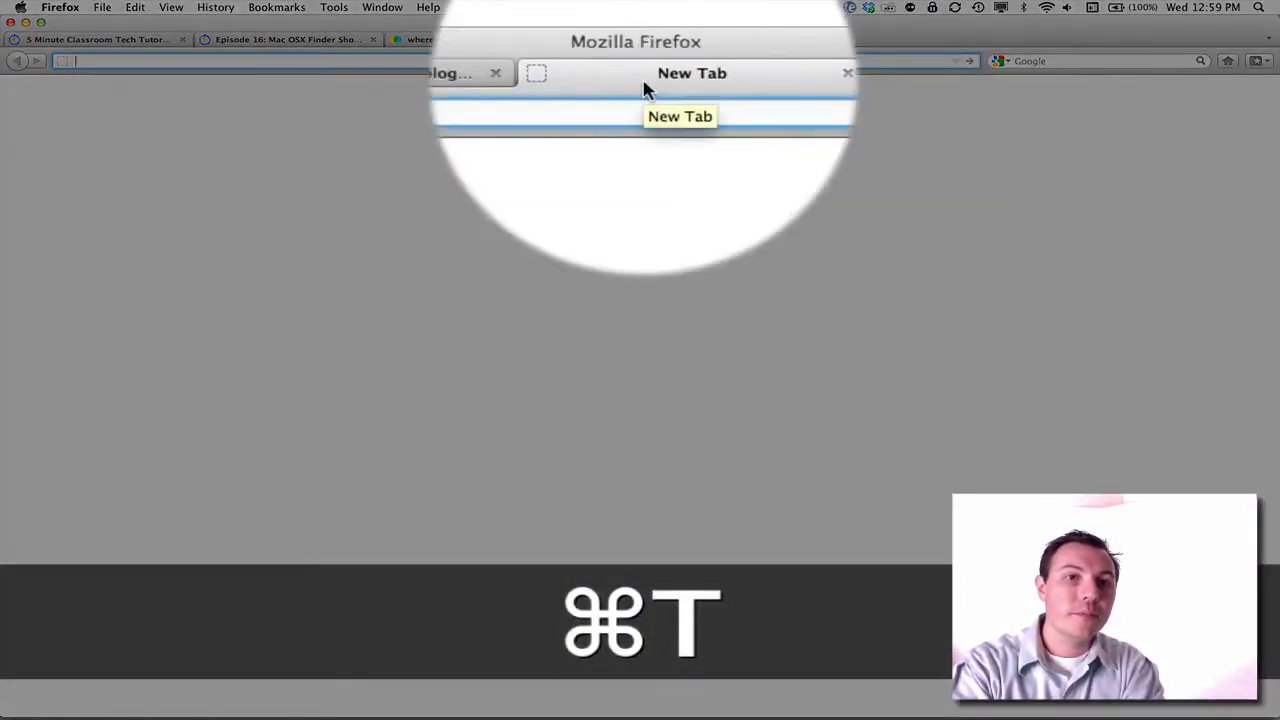
pyautogui.press('cmd+t')
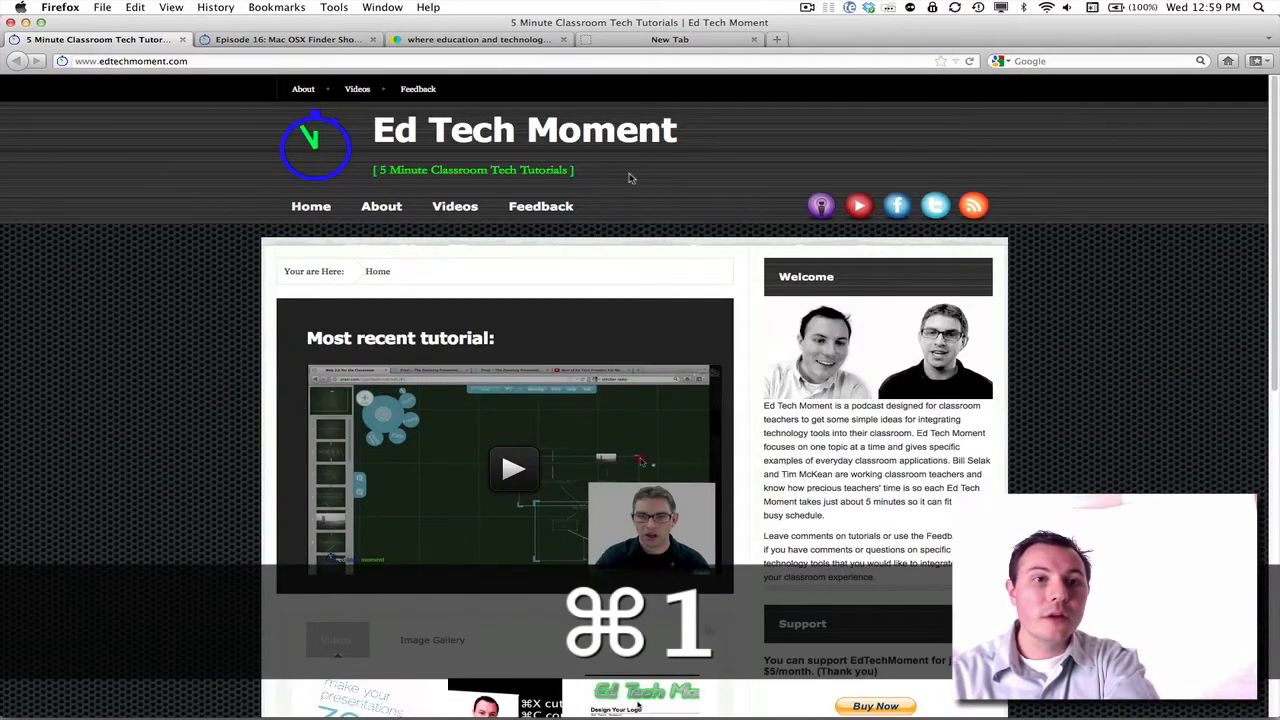
pyautogui.press('cmd+3')
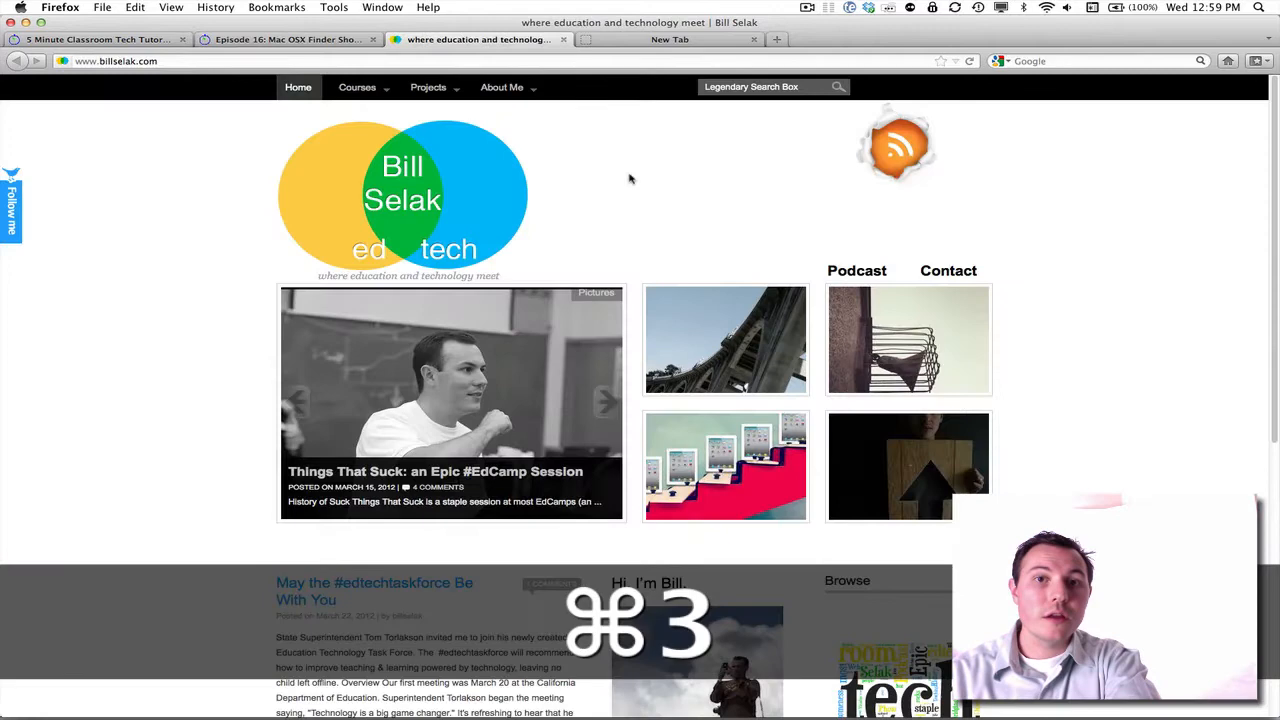
pyautogui.press('cmd+4')
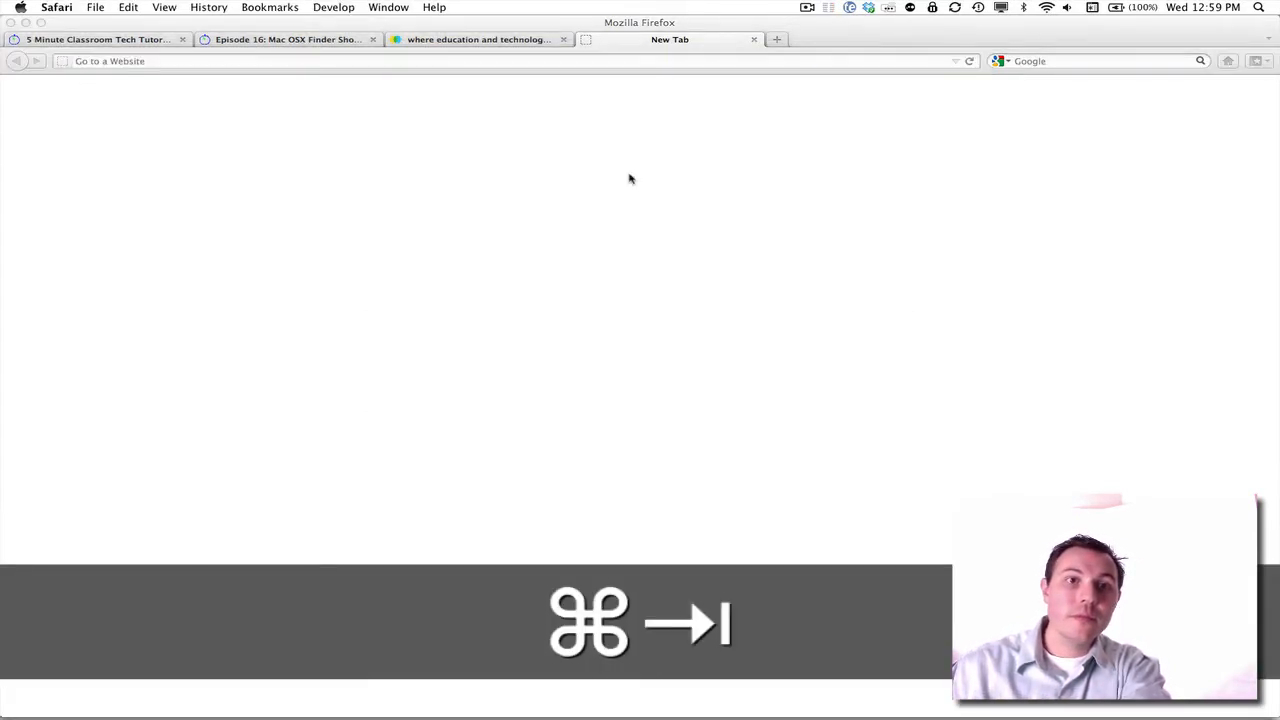
# In Safari, open several new tabs and load the Digital Video in the Classroom bookmark
pyautogui.press('cmd+t')
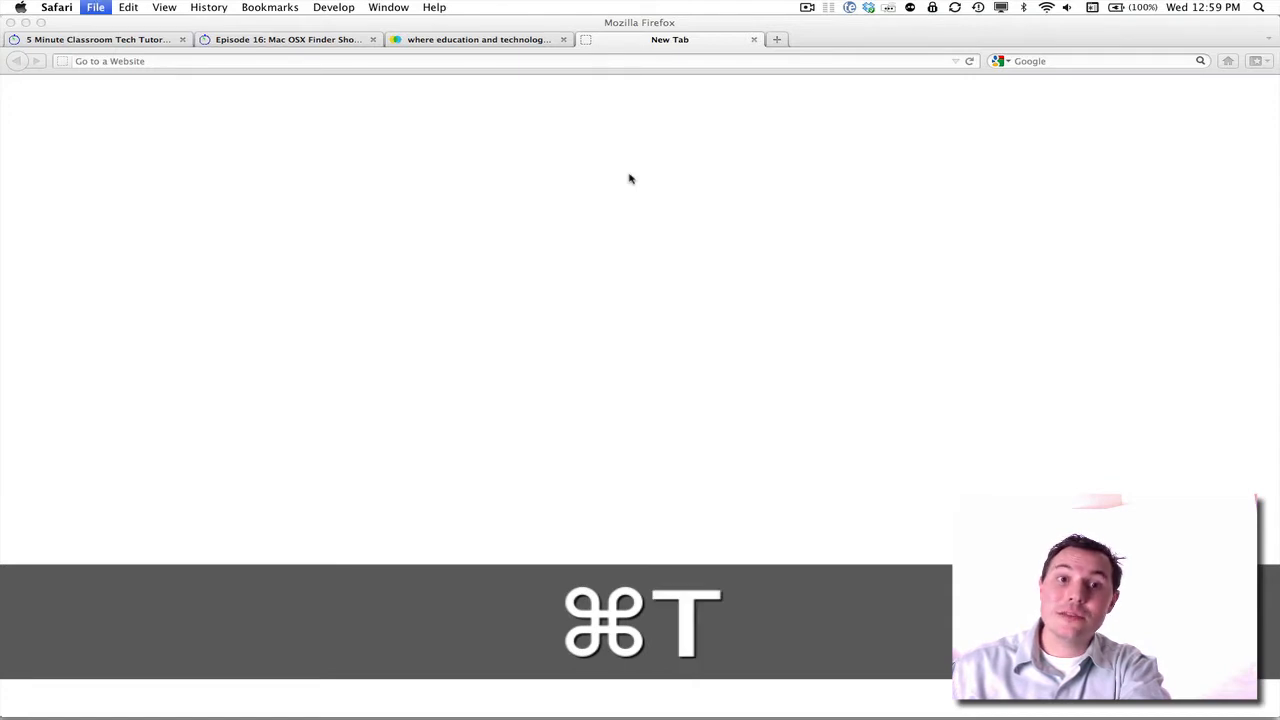
pyautogui.press('cmd+t')
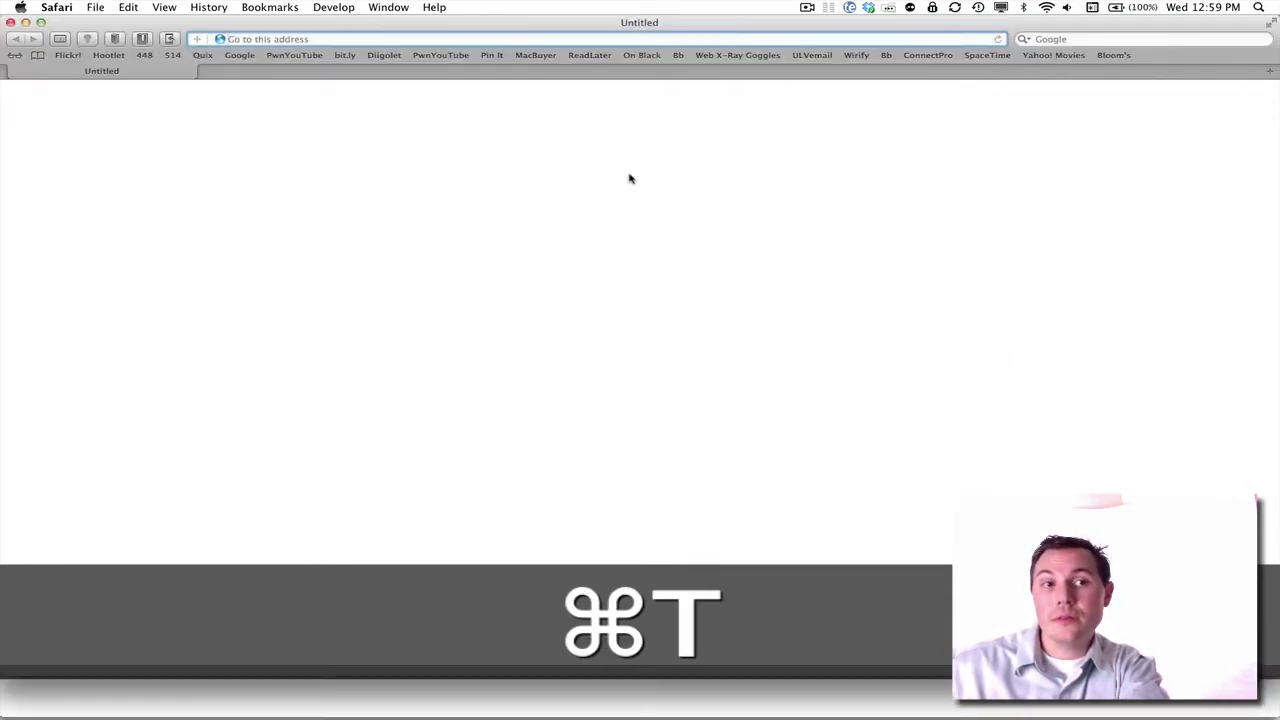
pyautogui.press('cmd+t')
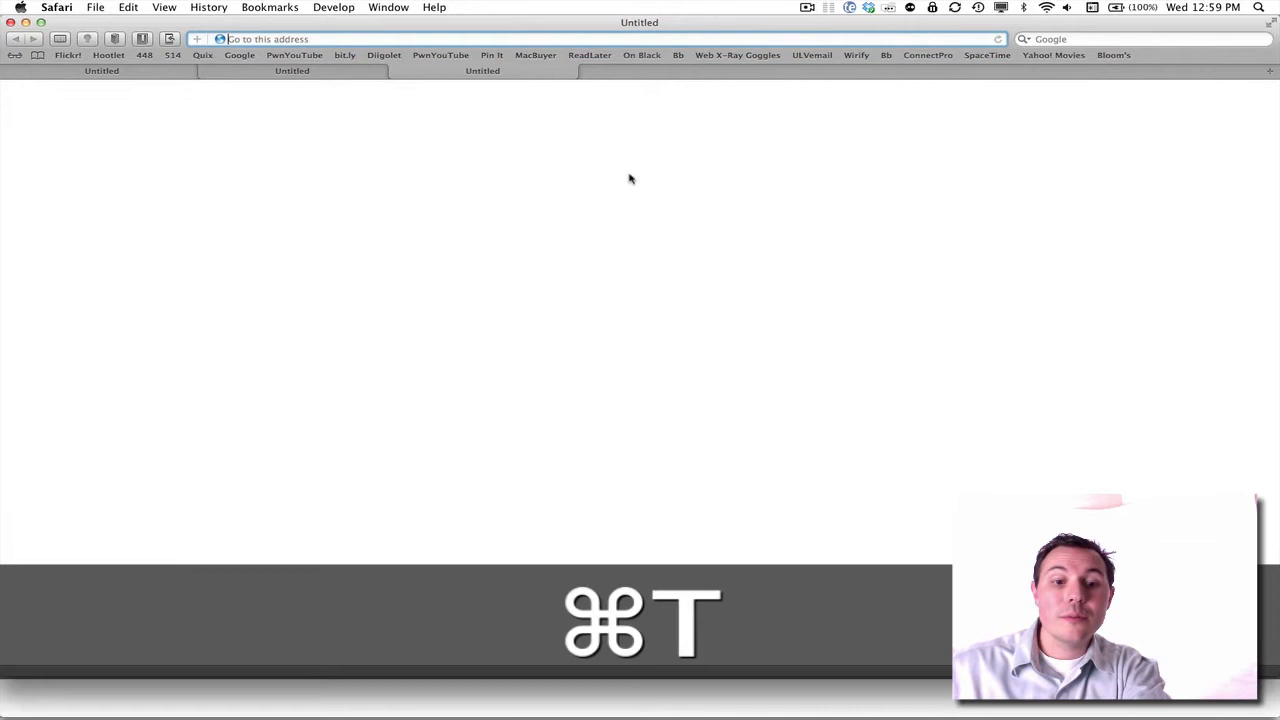
pyautogui.press('cmd+t')
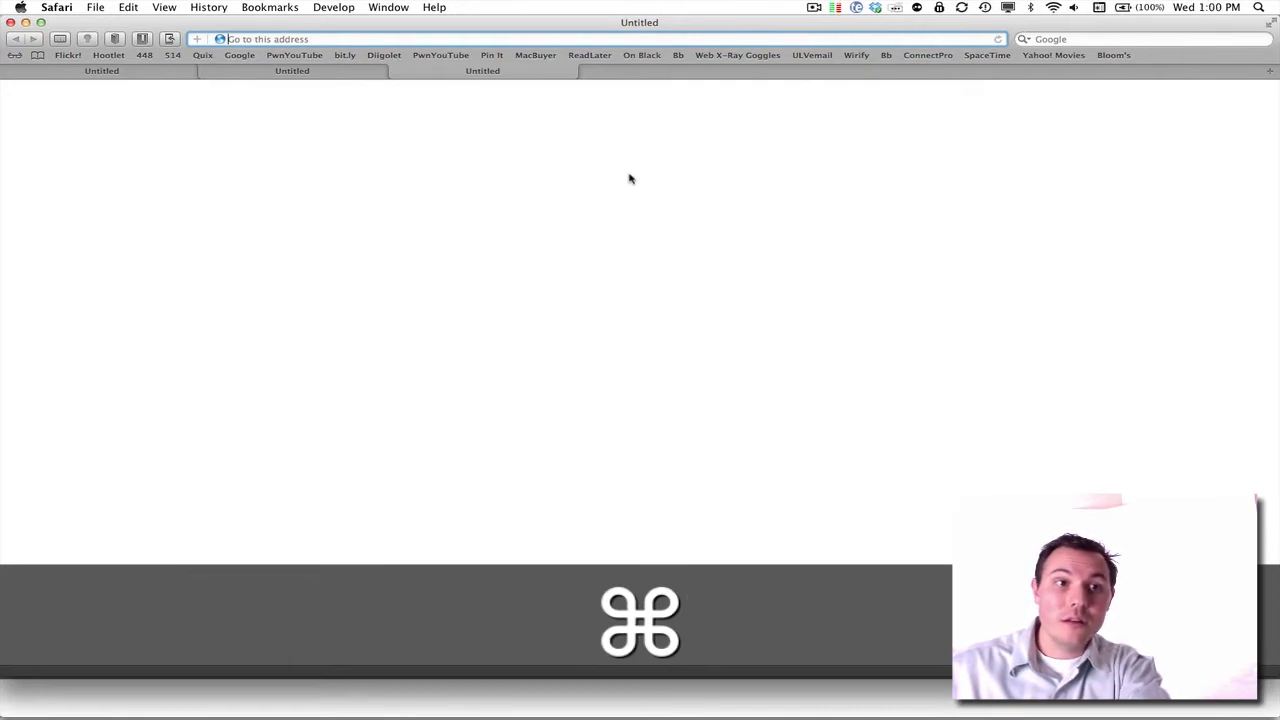
pyautogui.press('cmd+1')
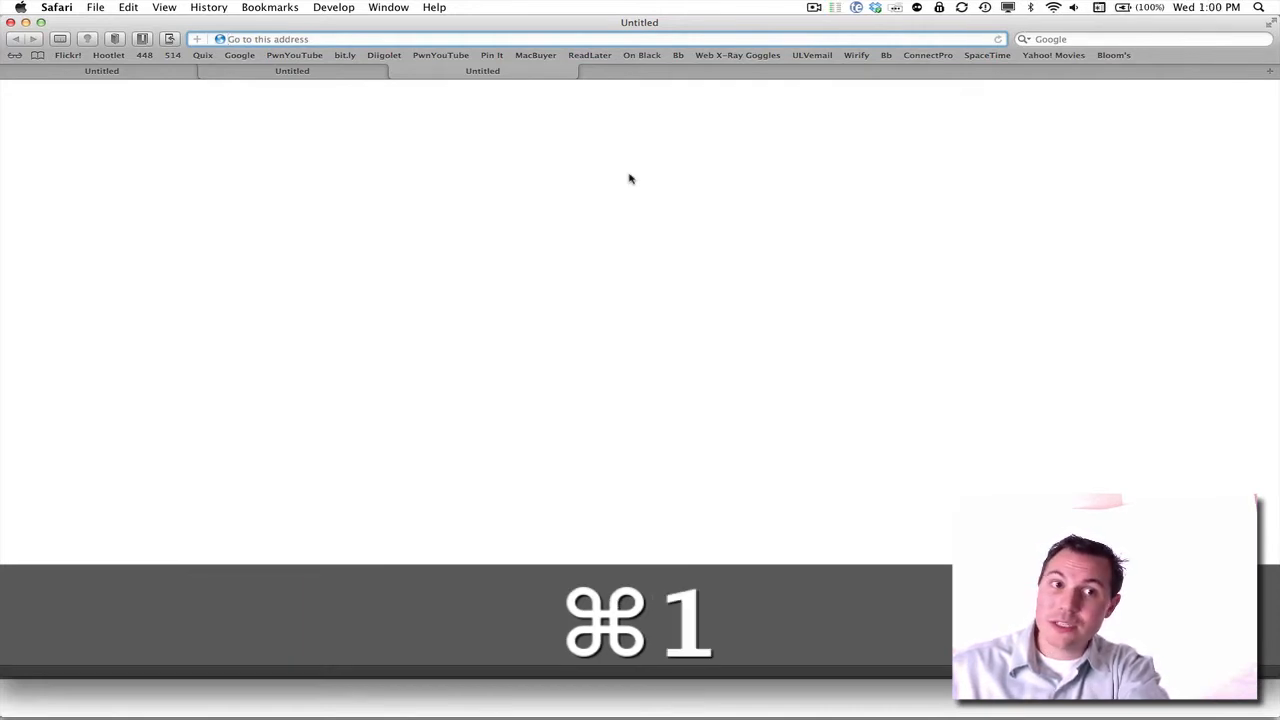
pyautogui.press('cmd+1')
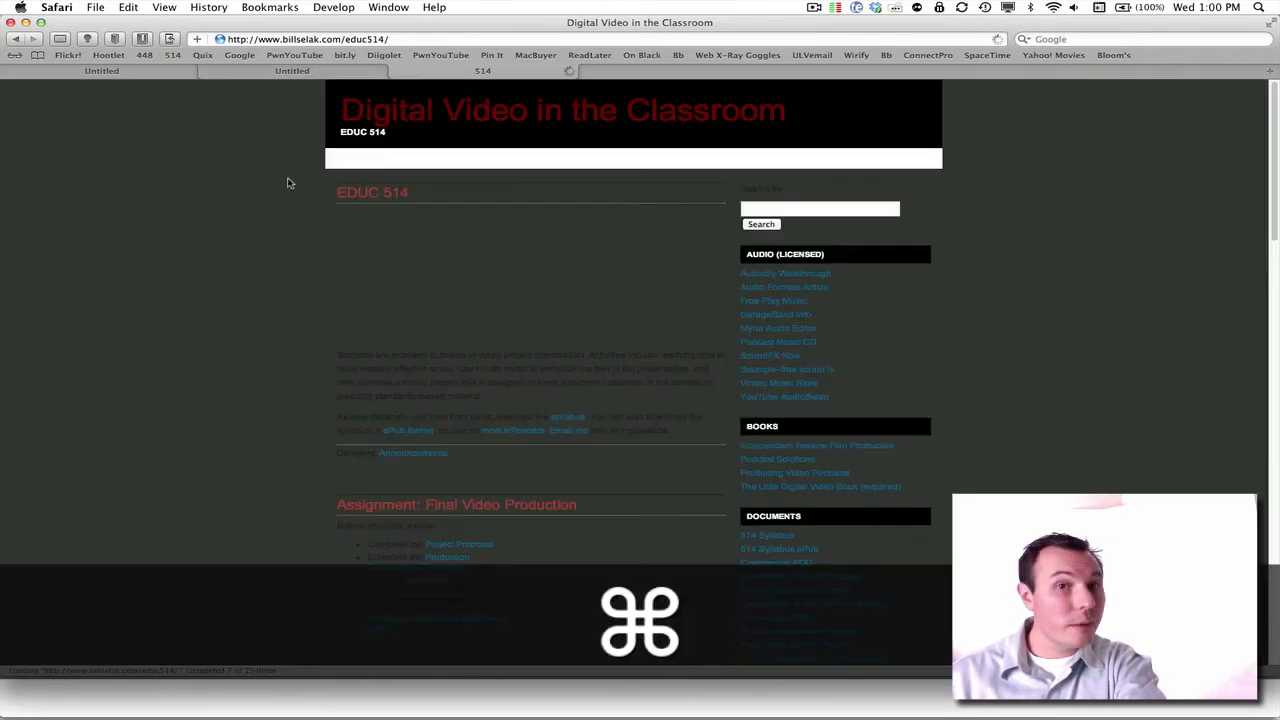
# Close the course page tab and the remaining extra Safari tabs
pyautogui.press('cmd+w')
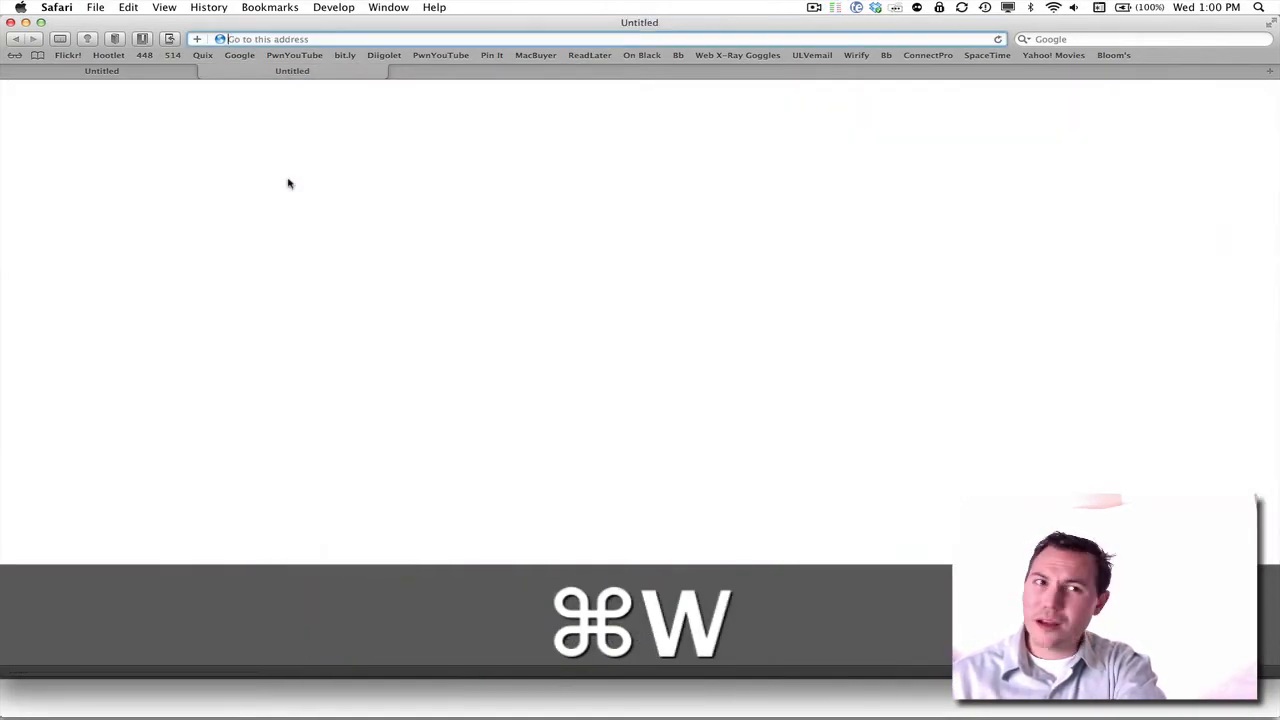
pyautogui.press('cmd+w')
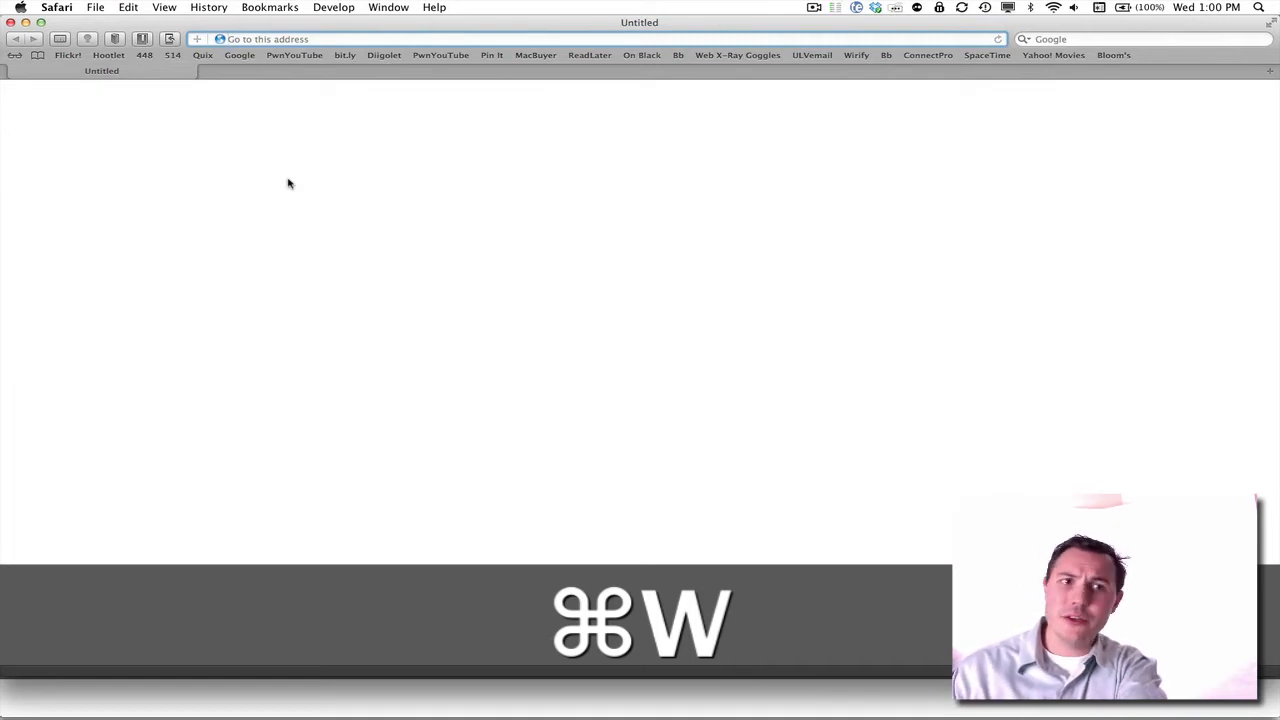
pyautogui.press('cmd+w')
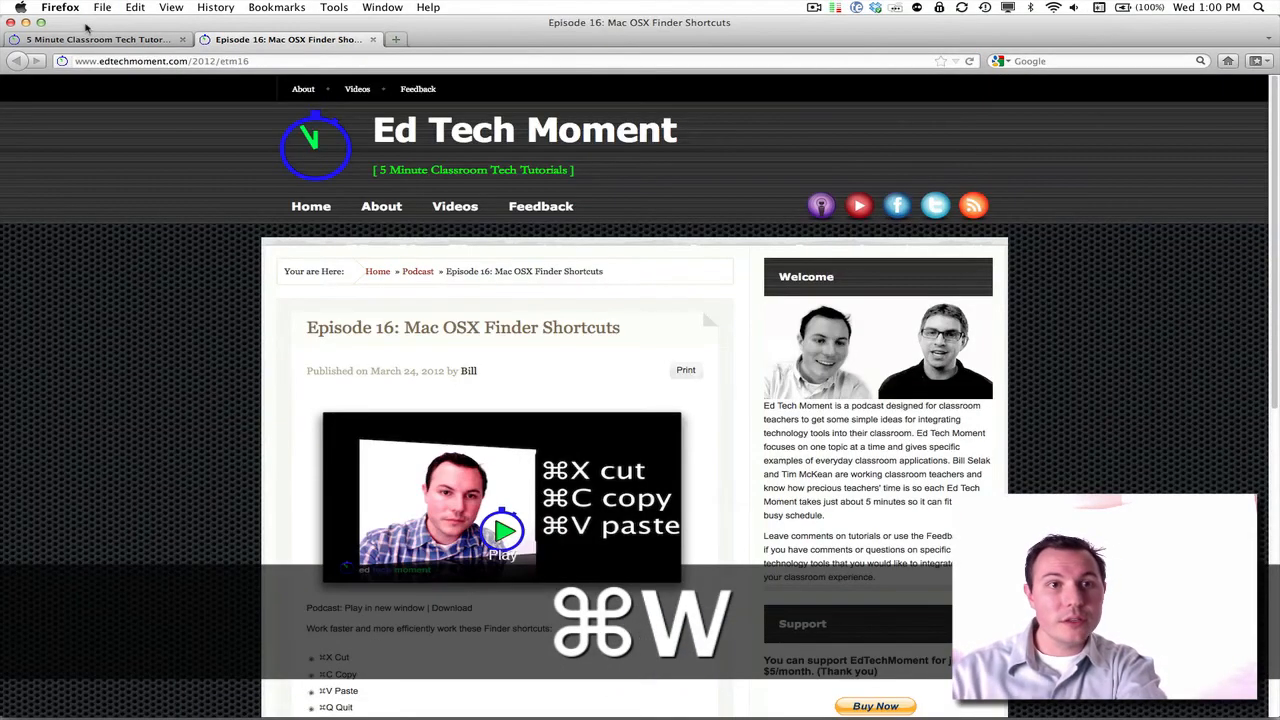
# Close the final Firefox tab, shutting the browser window
pyautogui.press('cmd+w')
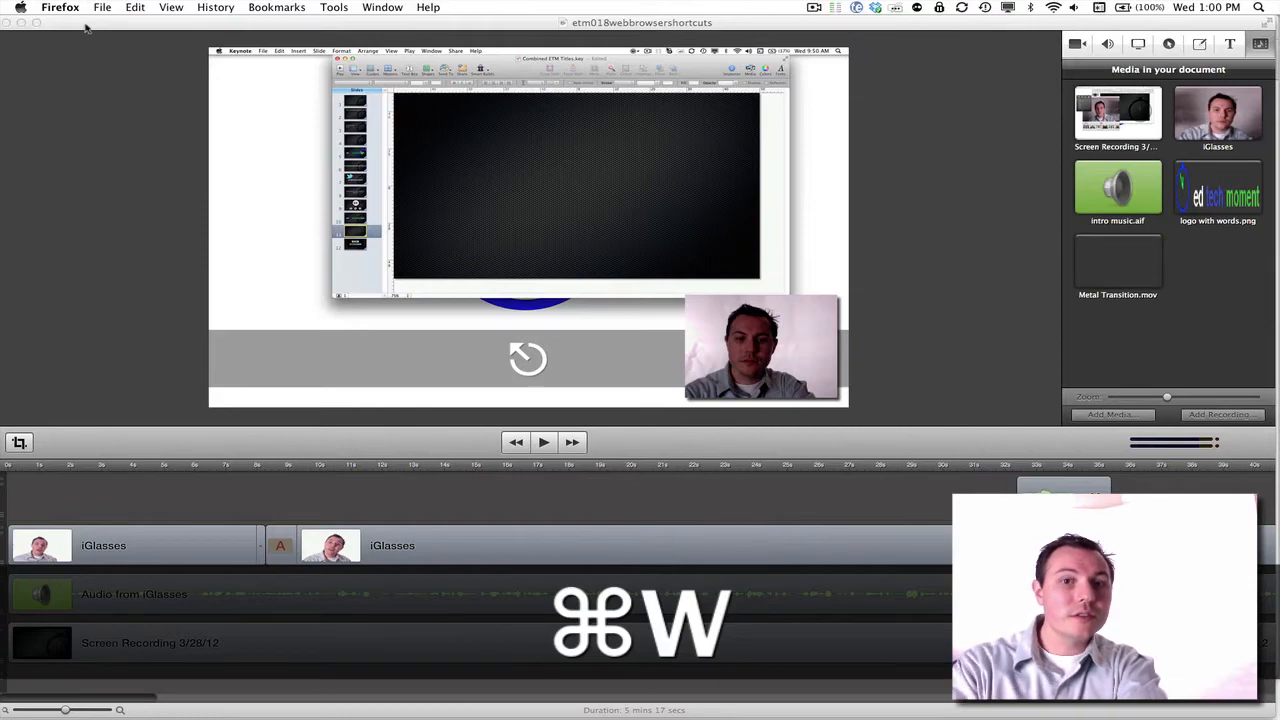